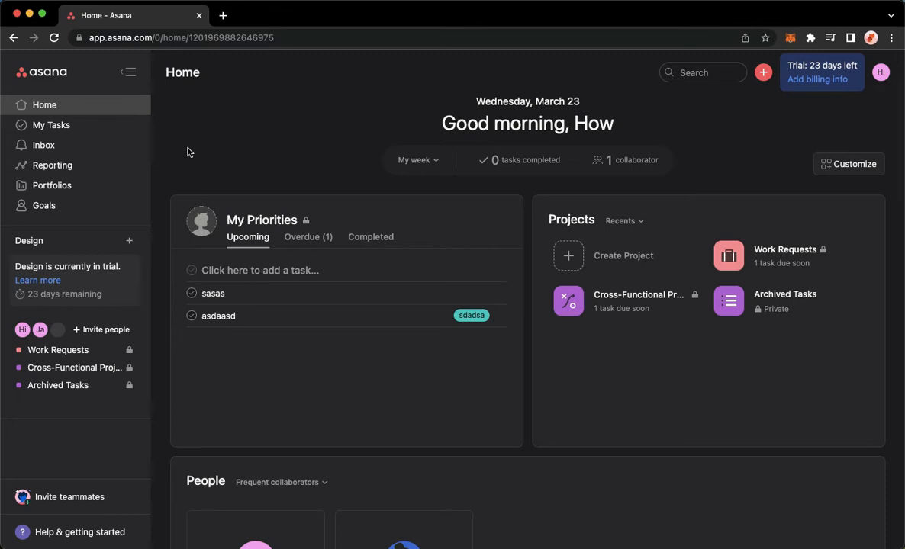
pyautogui.moveTo(147, 151)
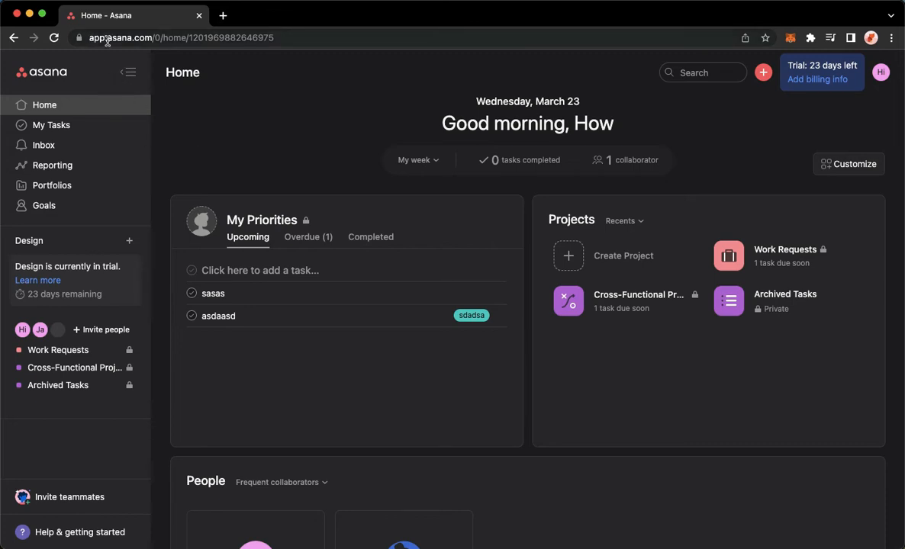
pyautogui.moveTo(186, 116)
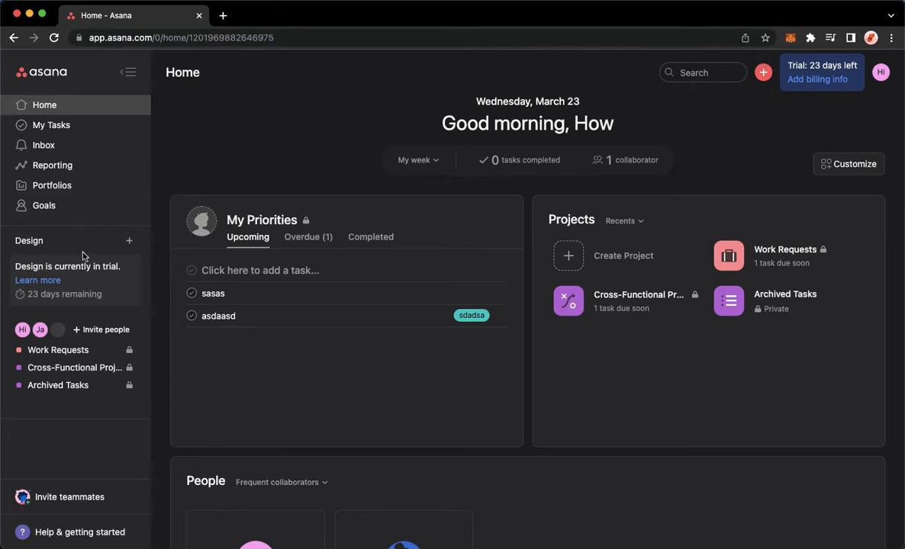
pyautogui.moveTo(77, 360)
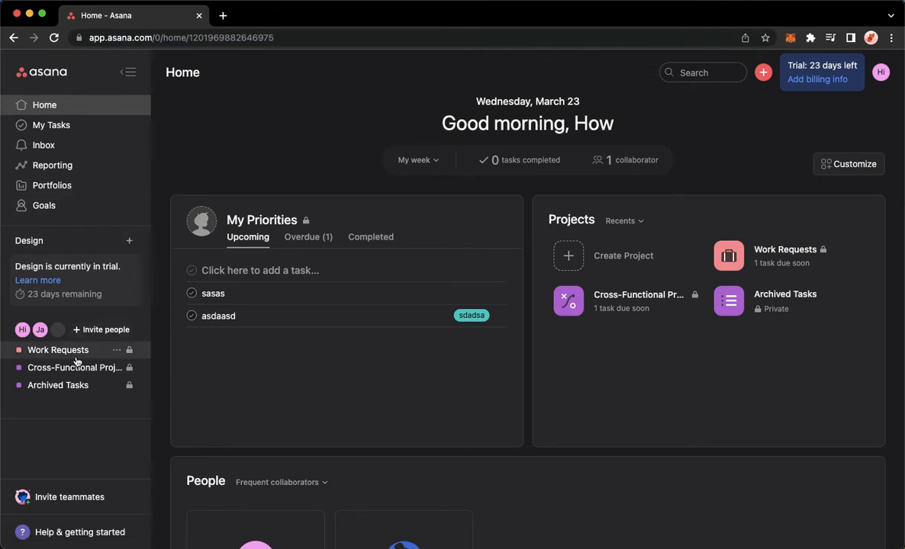
# Open Work Requests and switch it to the List view grouped by sections.
pyautogui.click(58, 350)
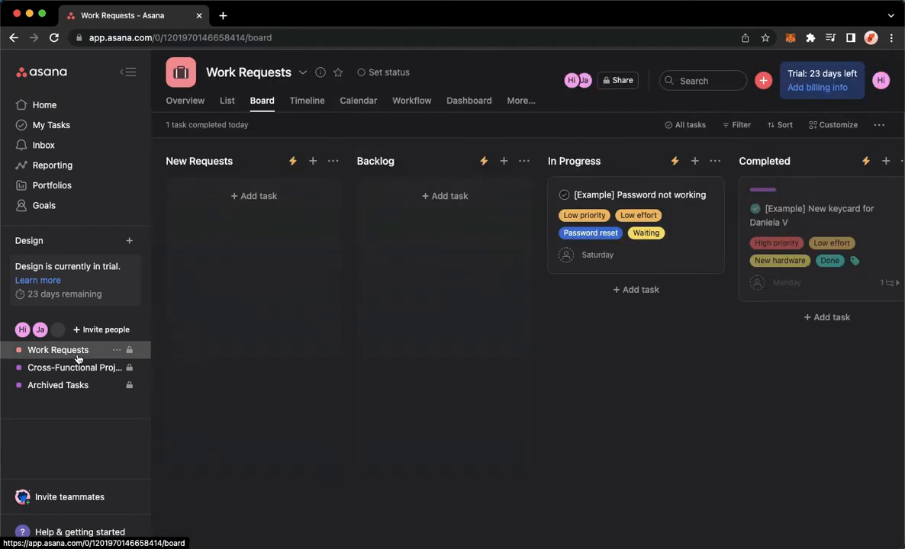
pyautogui.moveTo(58, 352)
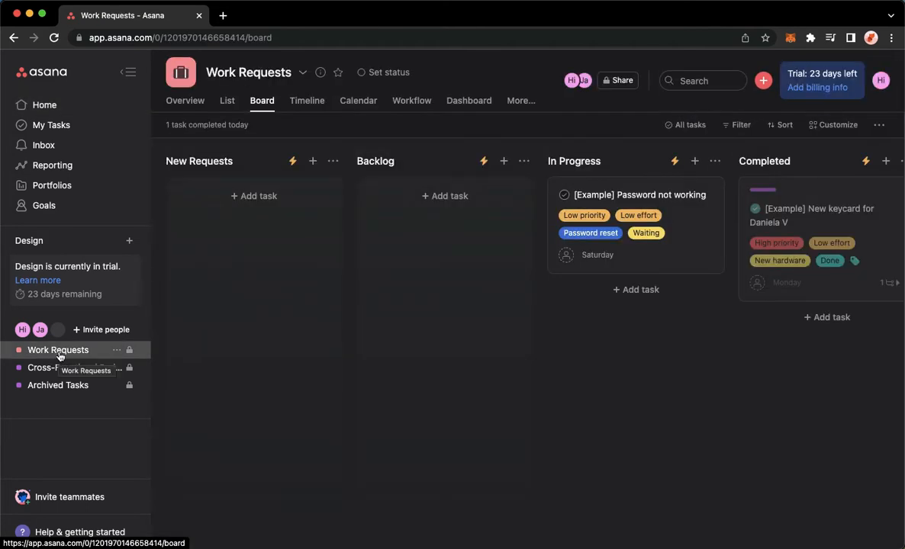
pyautogui.moveTo(112, 333)
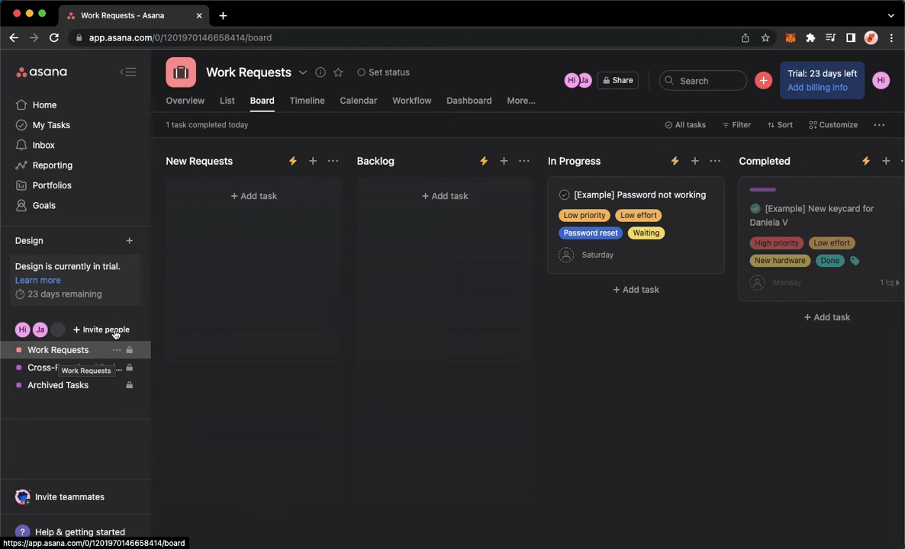
pyautogui.click(227, 100)
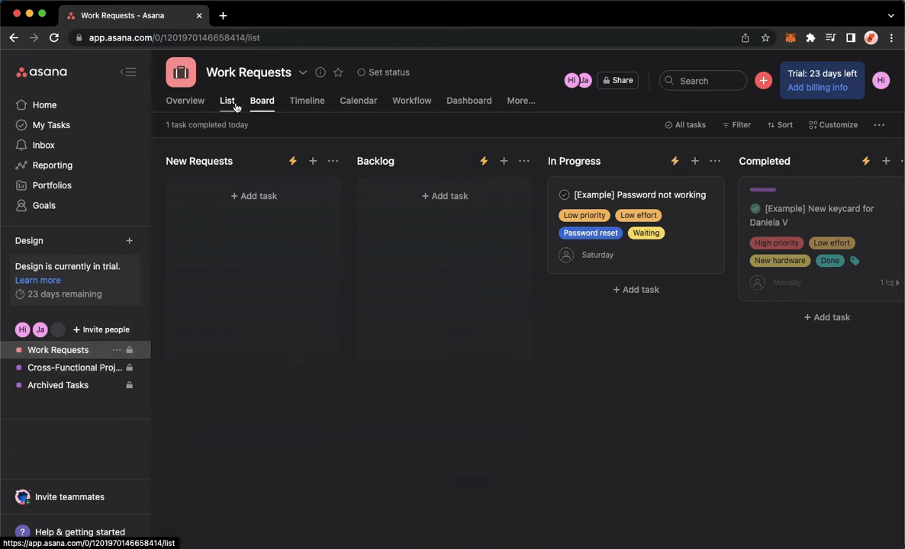
pyautogui.click(227, 100)
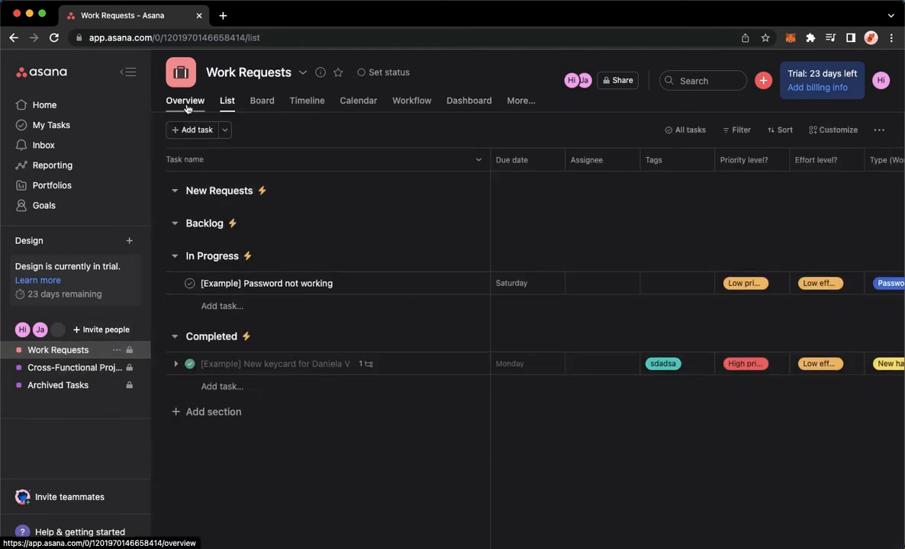
pyautogui.moveTo(833, 140)
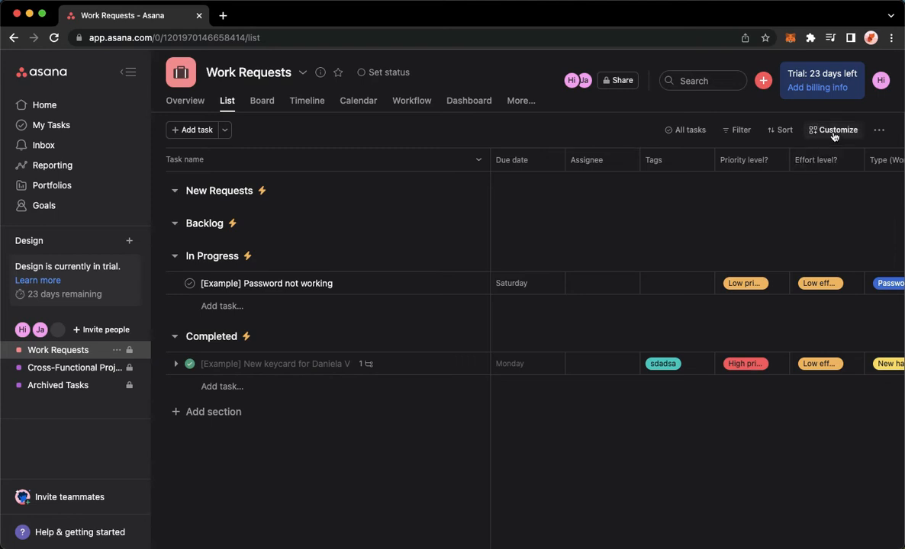
pyautogui.moveTo(812, 129)
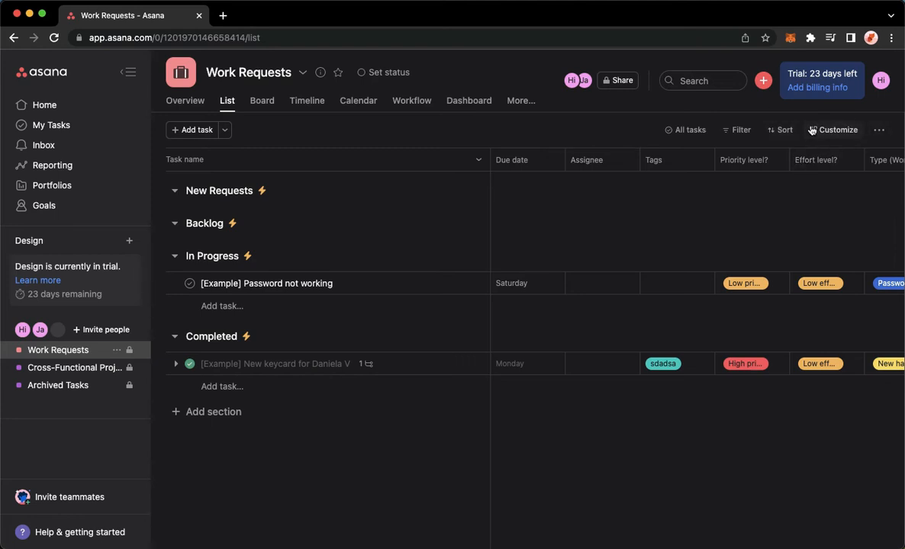
# Open the Customize panel and jump to its list of 12 rules.
pyautogui.click(838, 129)
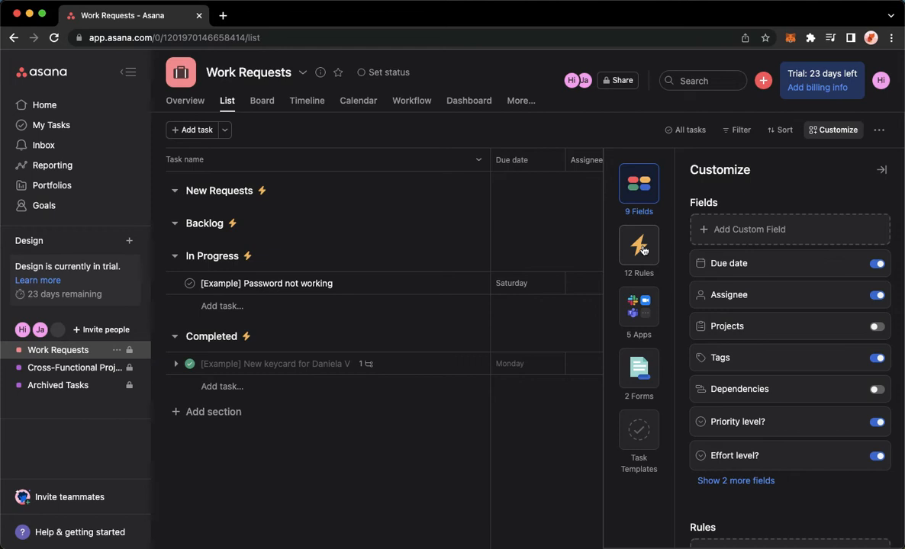
pyautogui.click(638, 245)
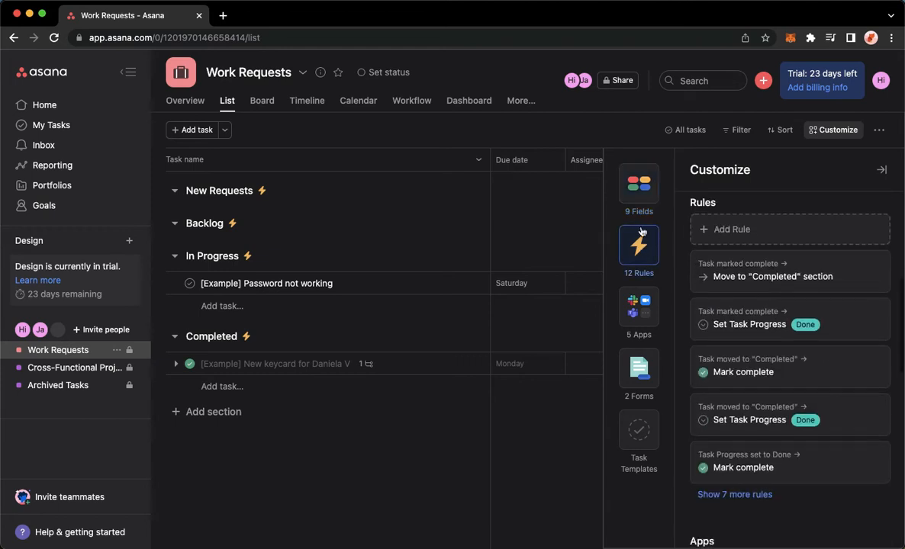
pyautogui.moveTo(639, 244)
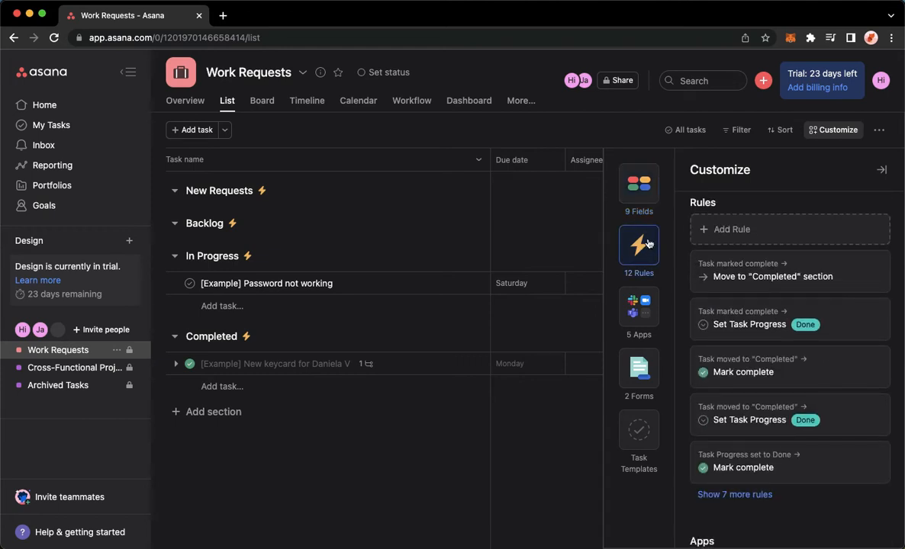
pyautogui.moveTo(712, 230)
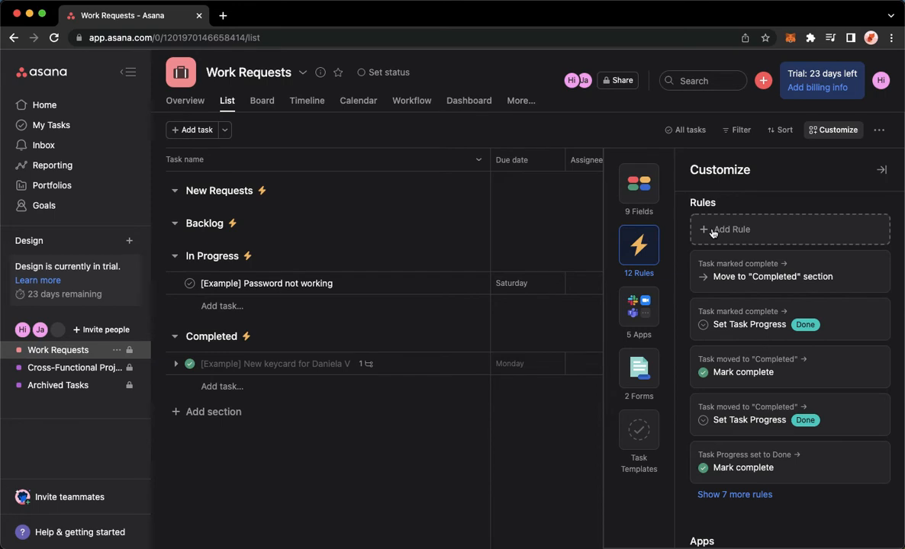
# Start a new rule and browse the recommended, routing and integration template categories.
pyautogui.click(727, 229)
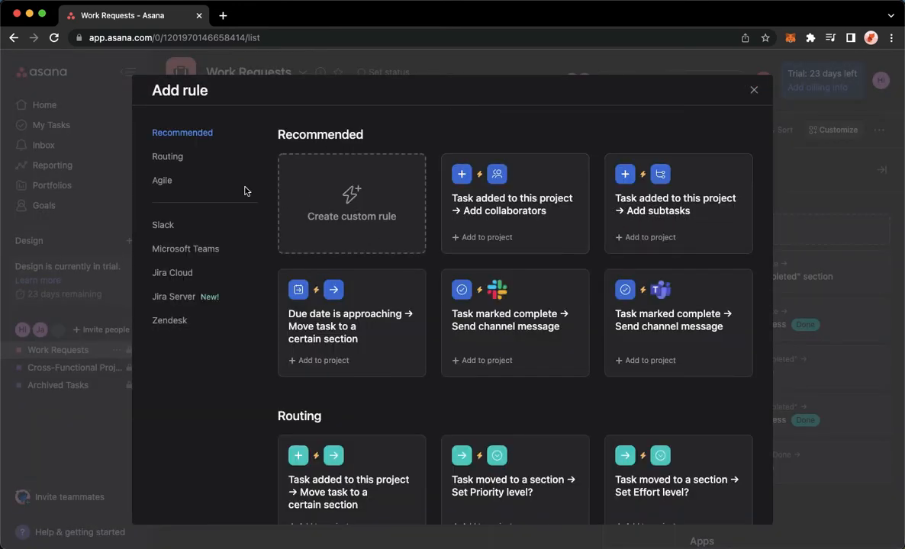
pyautogui.moveTo(479, 314)
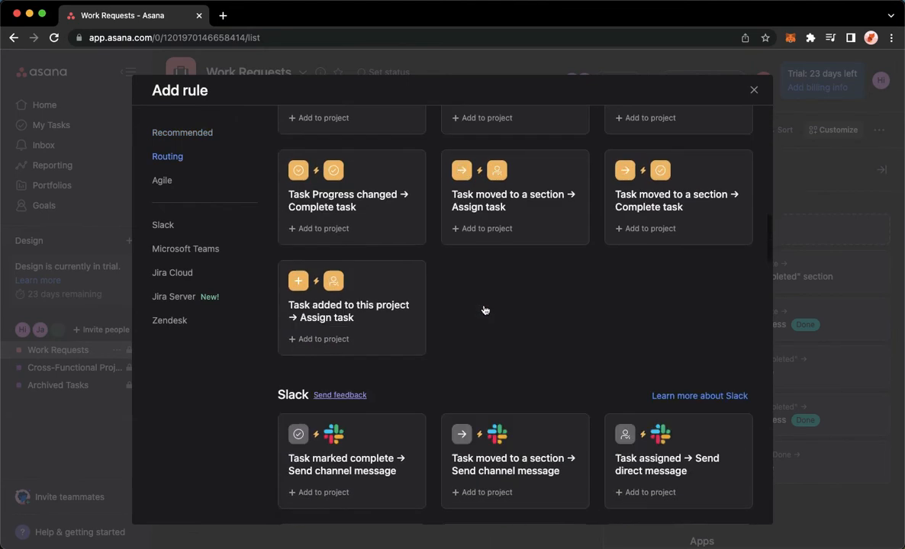
pyautogui.click(185, 249)
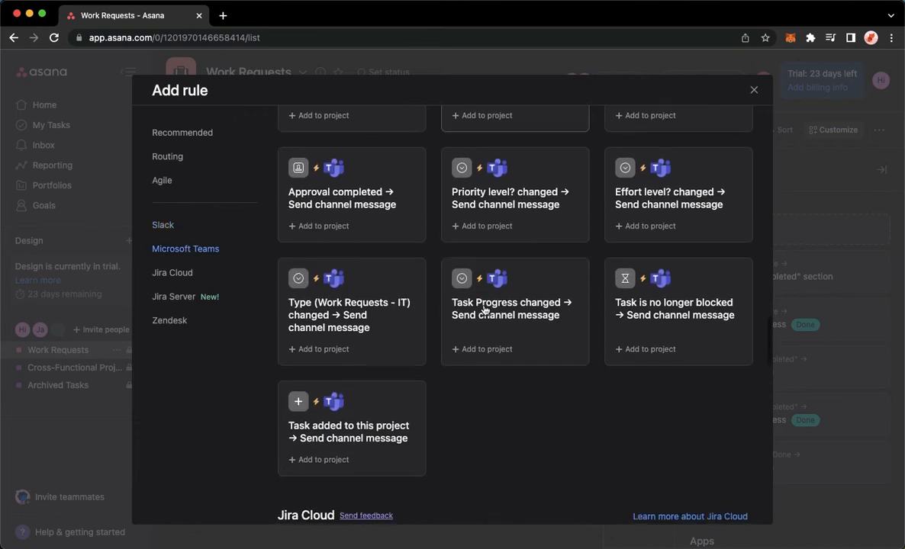
pyautogui.click(162, 180)
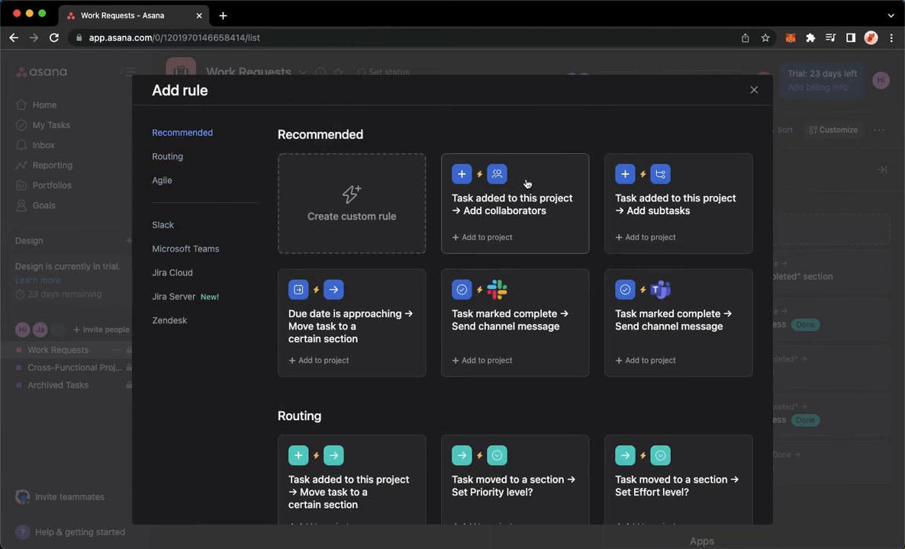
# Preview the 'Task added → Add collaborators' template, then close it without creating the rule.
pyautogui.click(514, 202)
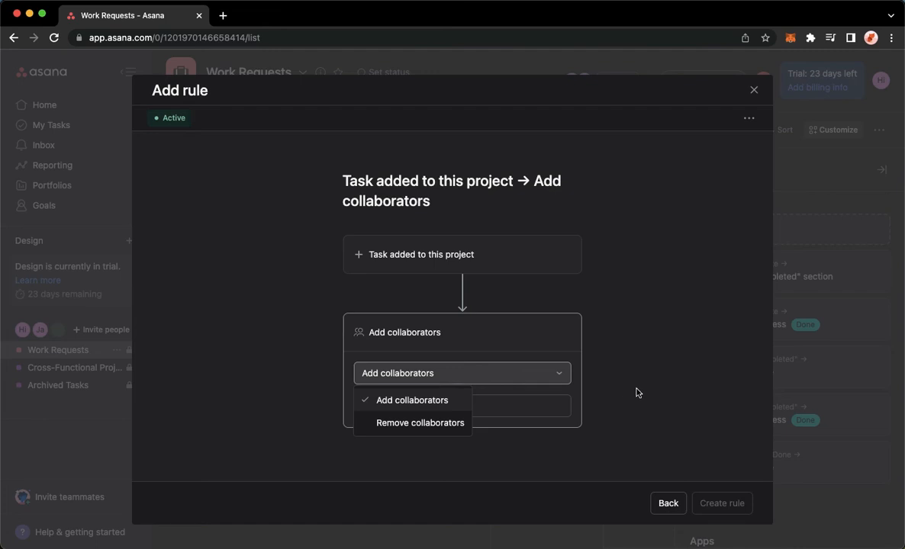
pyautogui.click(417, 399)
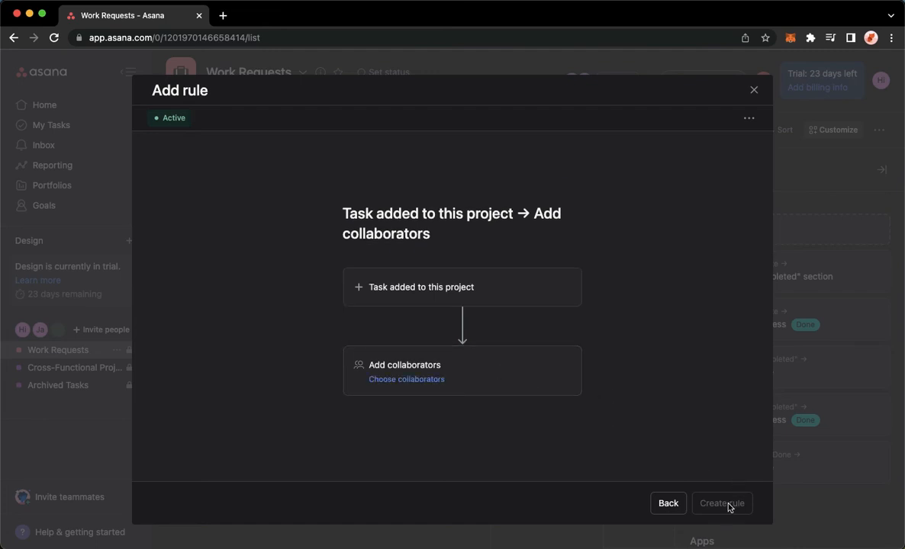
pyautogui.moveTo(755, 520)
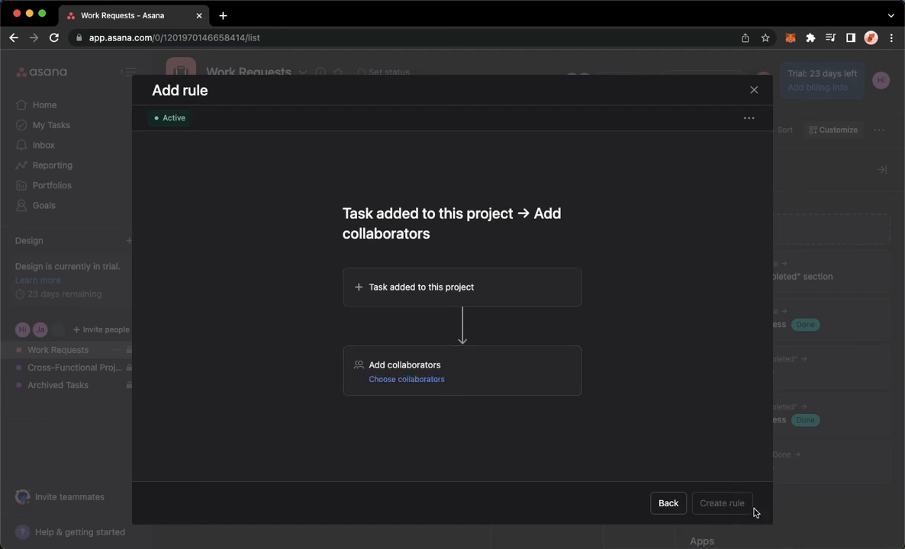
pyautogui.moveTo(737, 514)
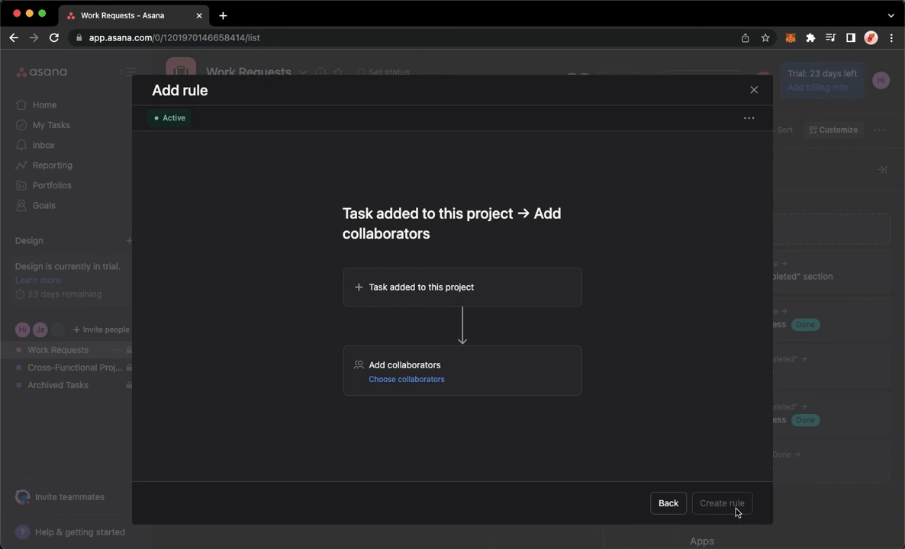
pyautogui.moveTo(657, 397)
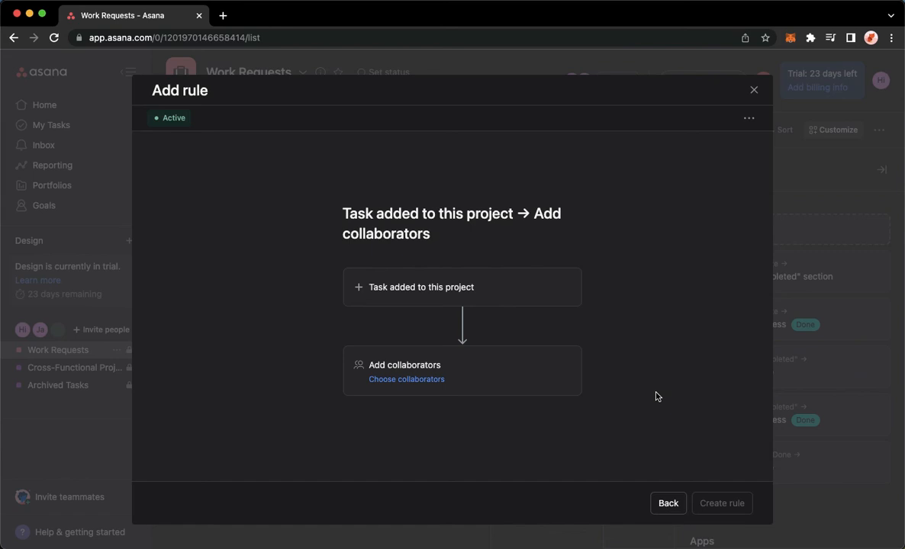
pyautogui.click(752, 90)
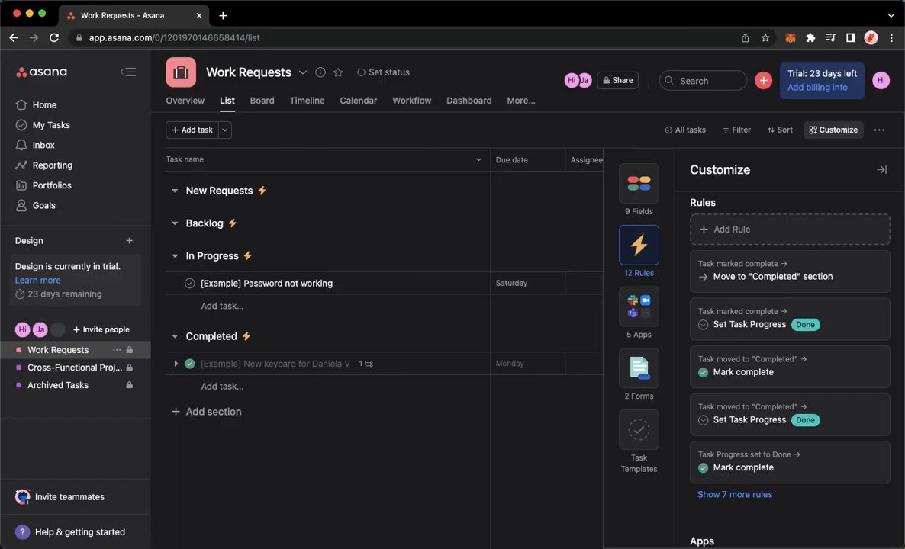